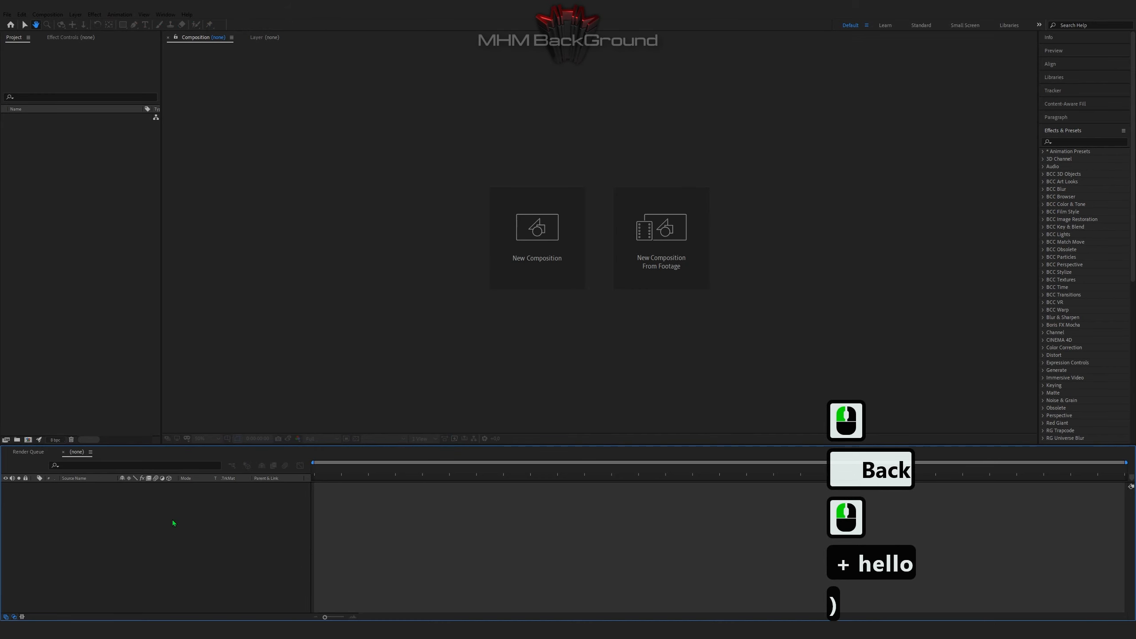
- Create a new composition with a black solid layer named Optical Flares
click(537, 227)
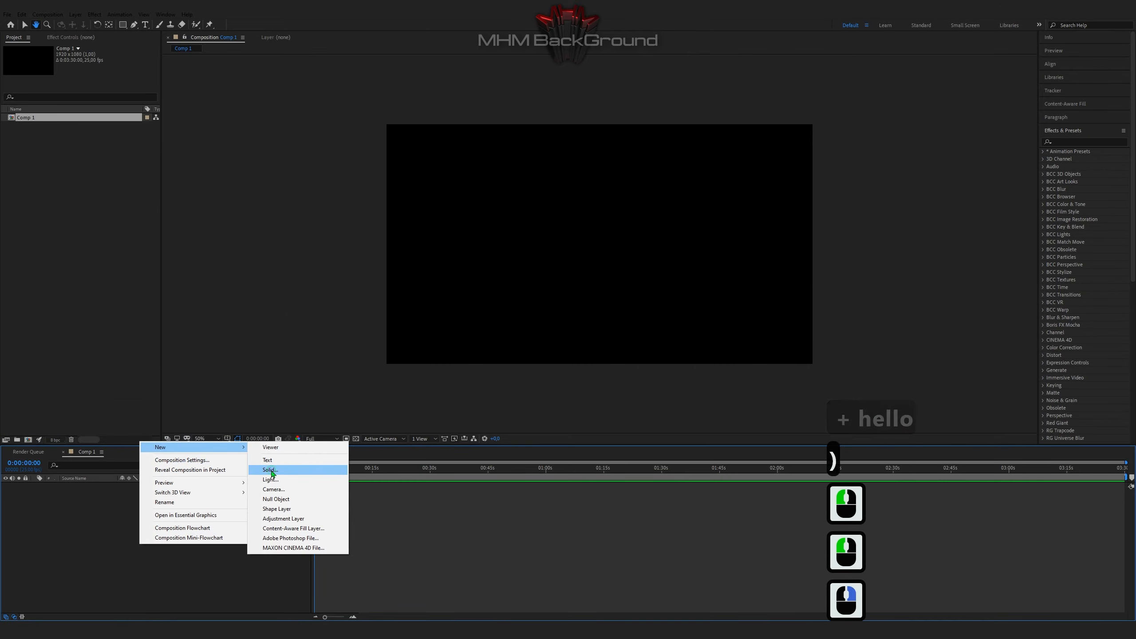
click(268, 470)
text(Optical Fla)
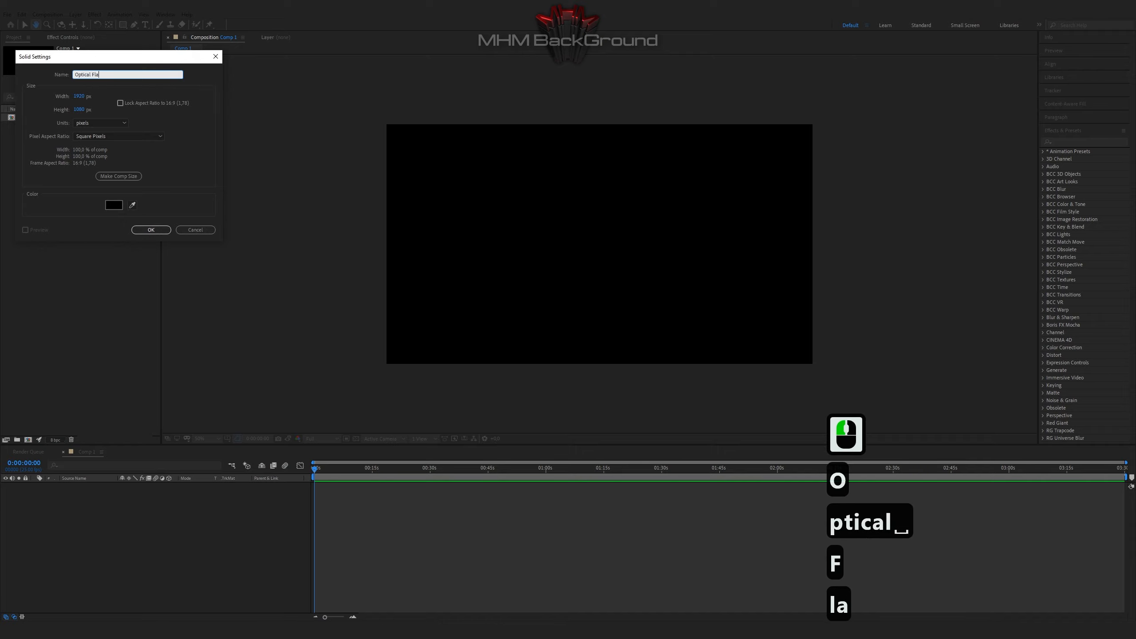
click(151, 230)
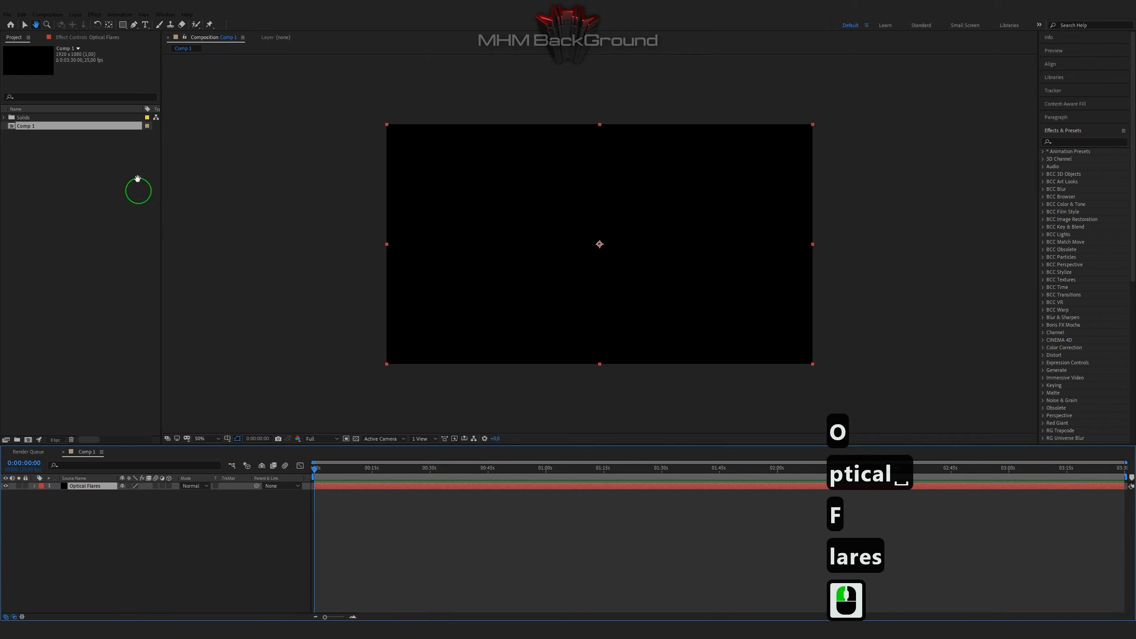
- Apply Video Copilot's Optical Flares effect to the solid layer
click(93, 14)
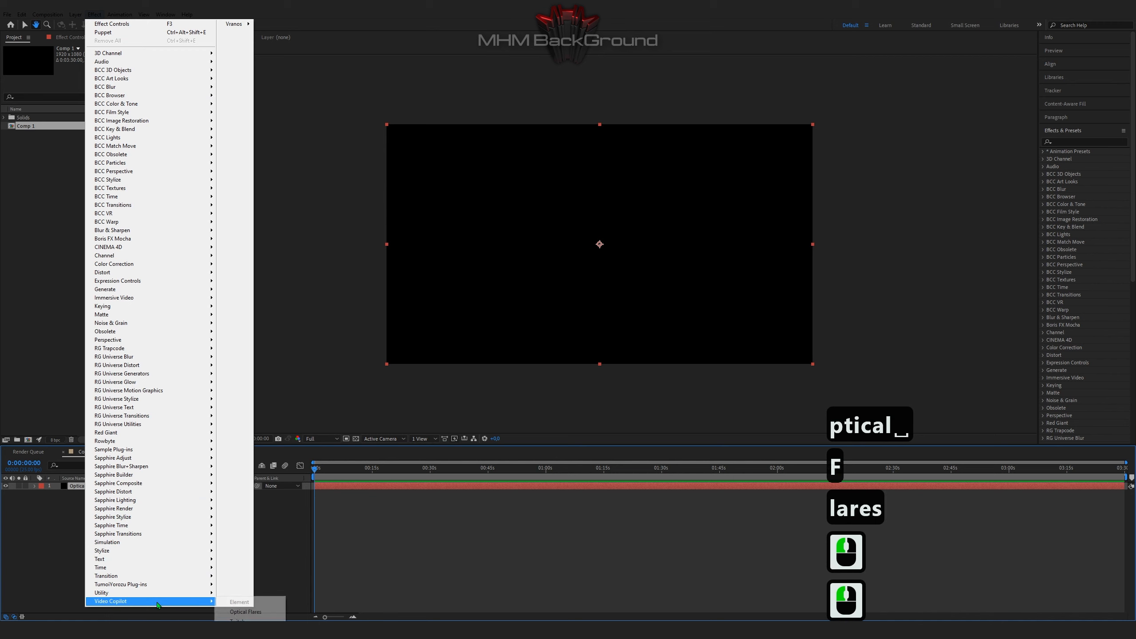
click(245, 611)
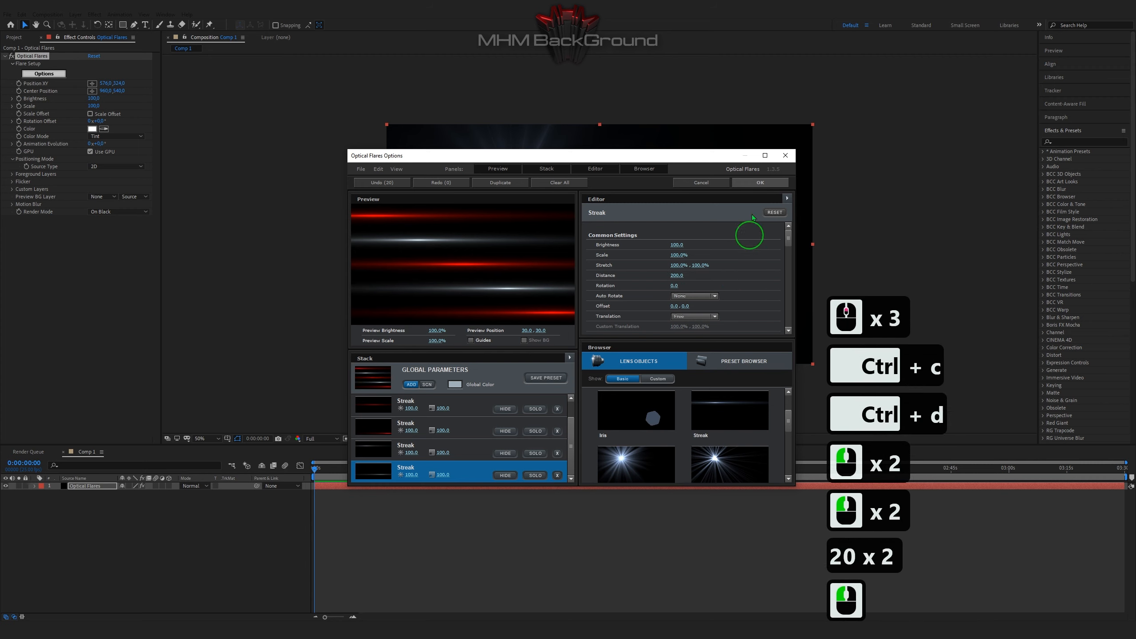
- Accept the Optical Flares options so red and white horizontal streaks fill the frame
click(760, 182)
text(334)
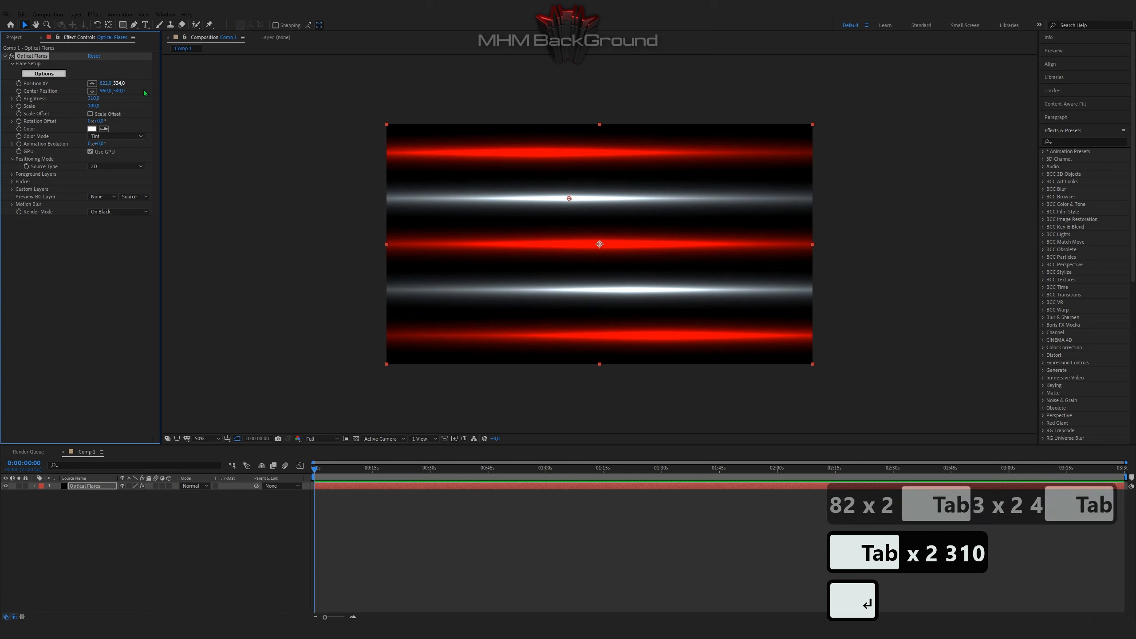
- Add a Semicircle Wave Warp with Height -45, Width 21, Direction 237, then a second Wave Warp
text(wav)
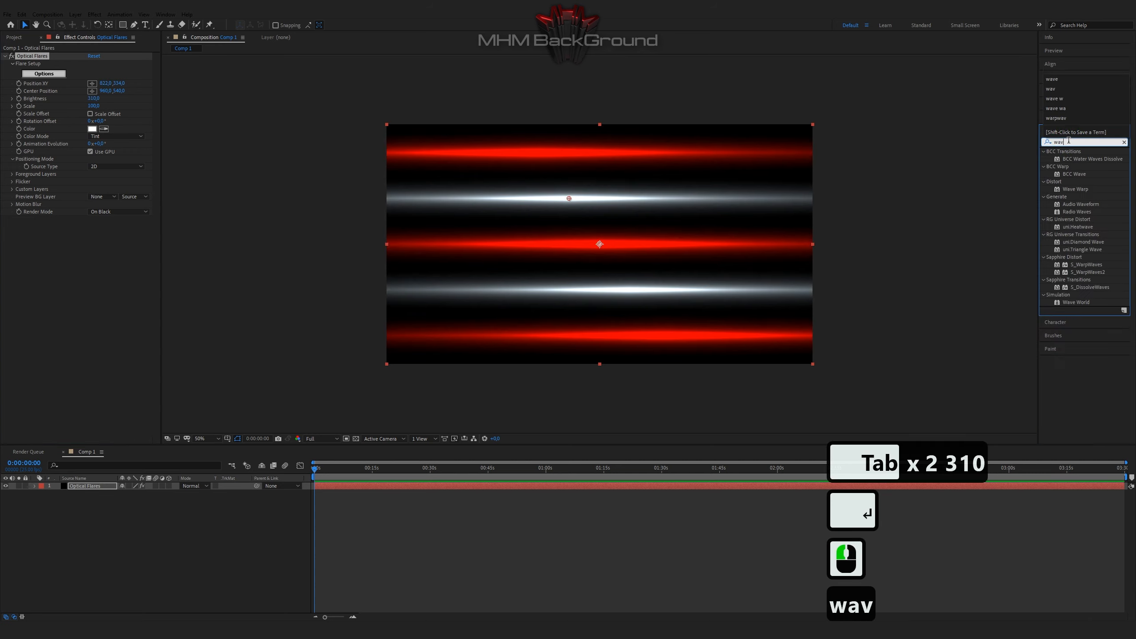
double_click(1075, 188)
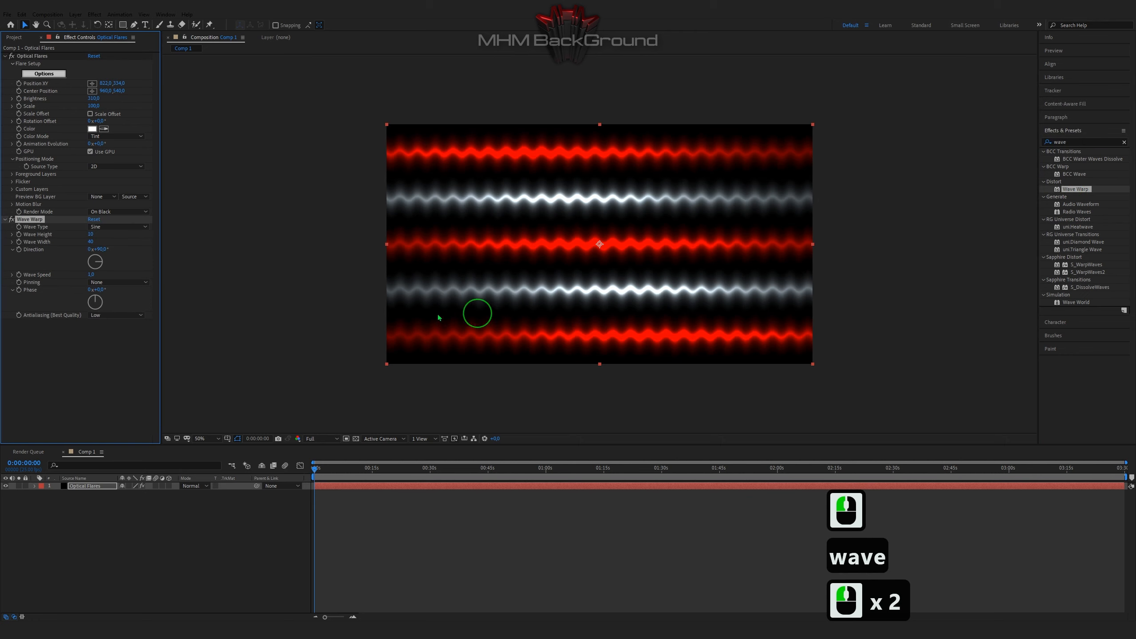
click(116, 227)
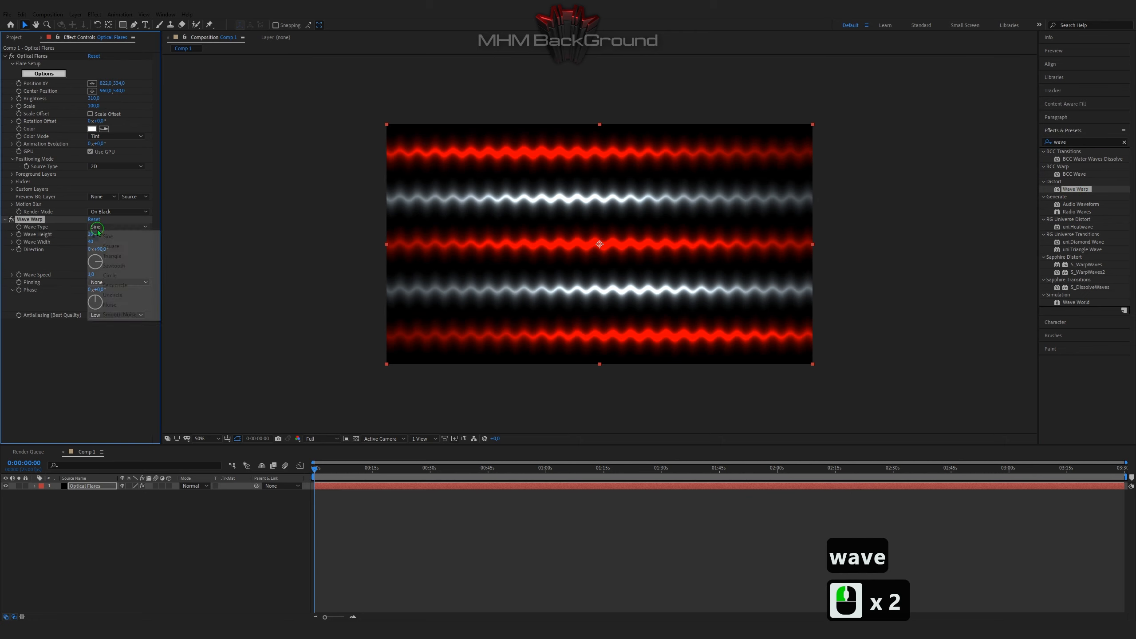
click(115, 285)
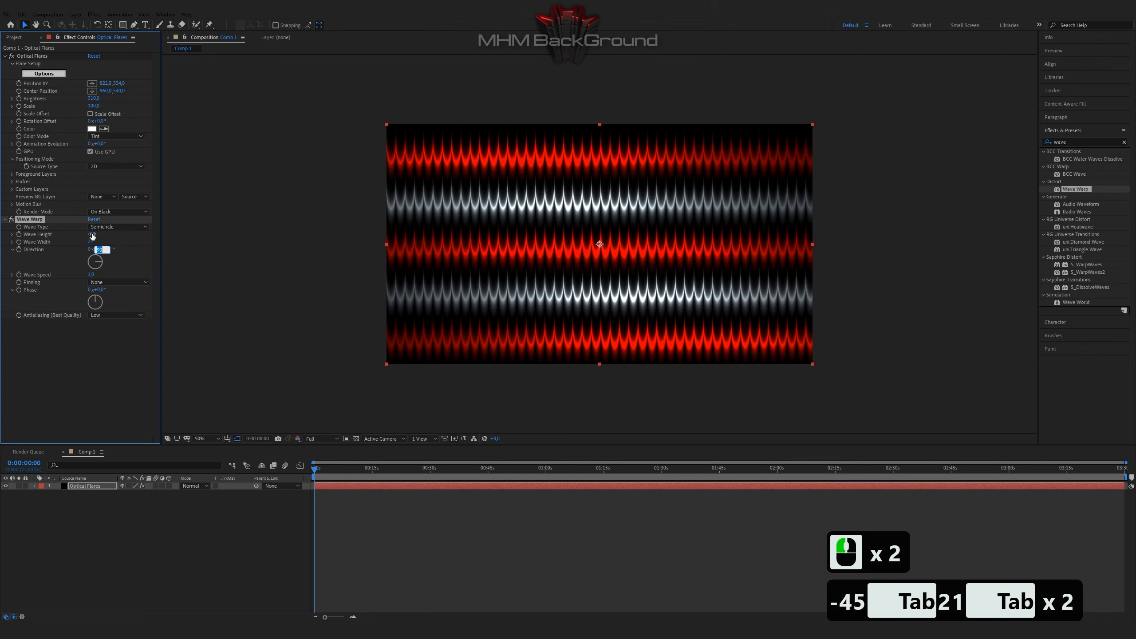
text(237)
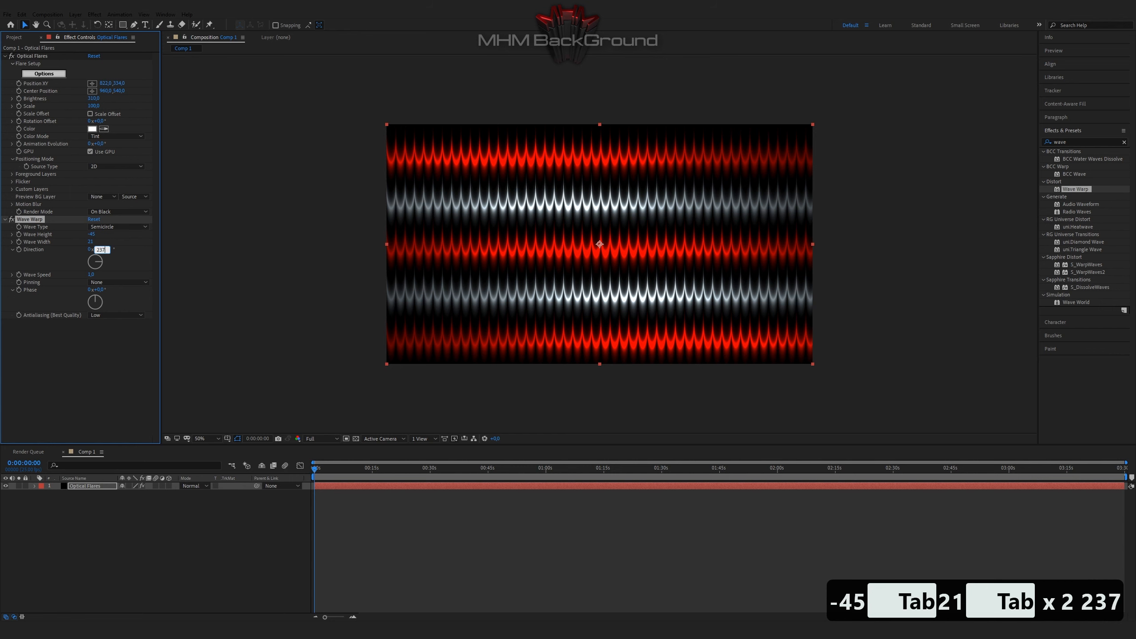
key(enter)
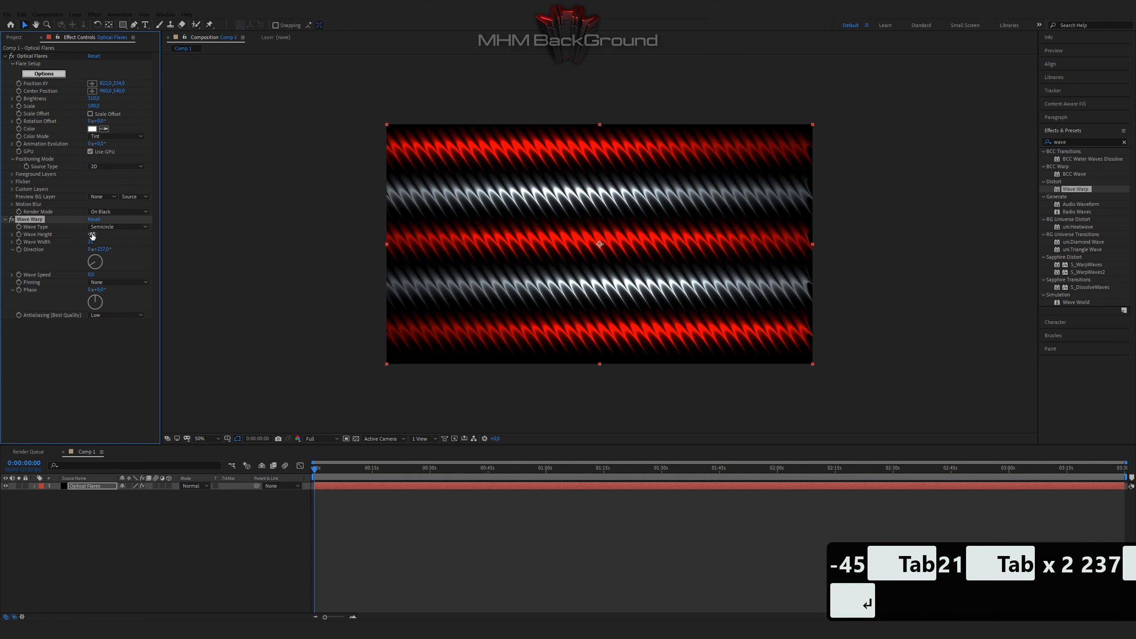
double_click(1075, 189)
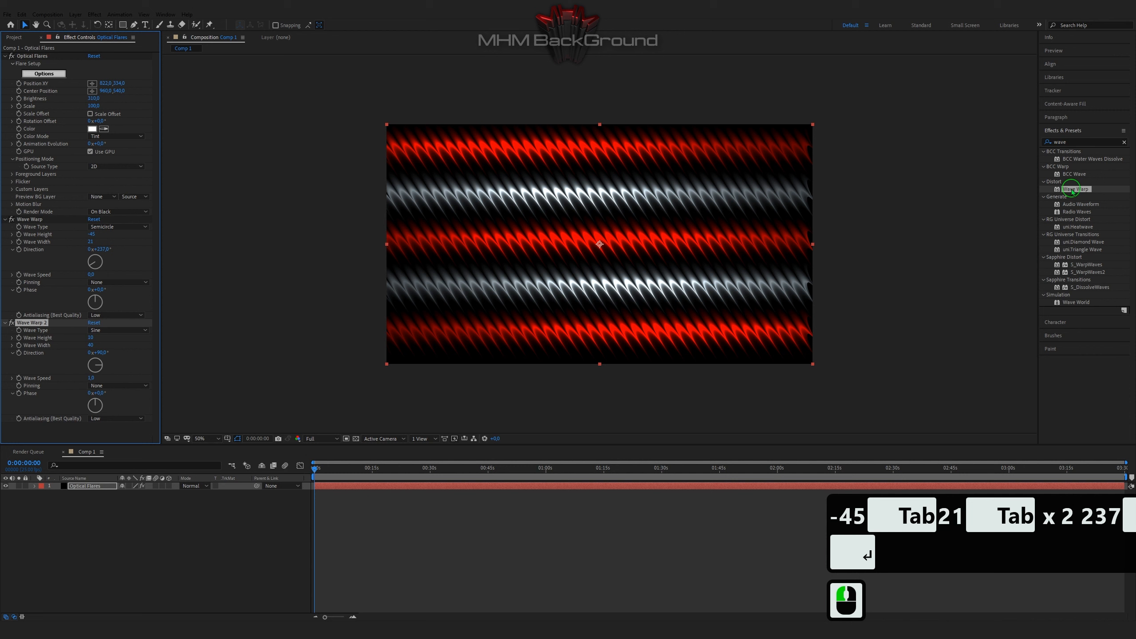
- Set Wave Warp 2 to Circle waves, Height -74, Width 59, Direction 1x+230, Wave Speed 0
click(116, 330)
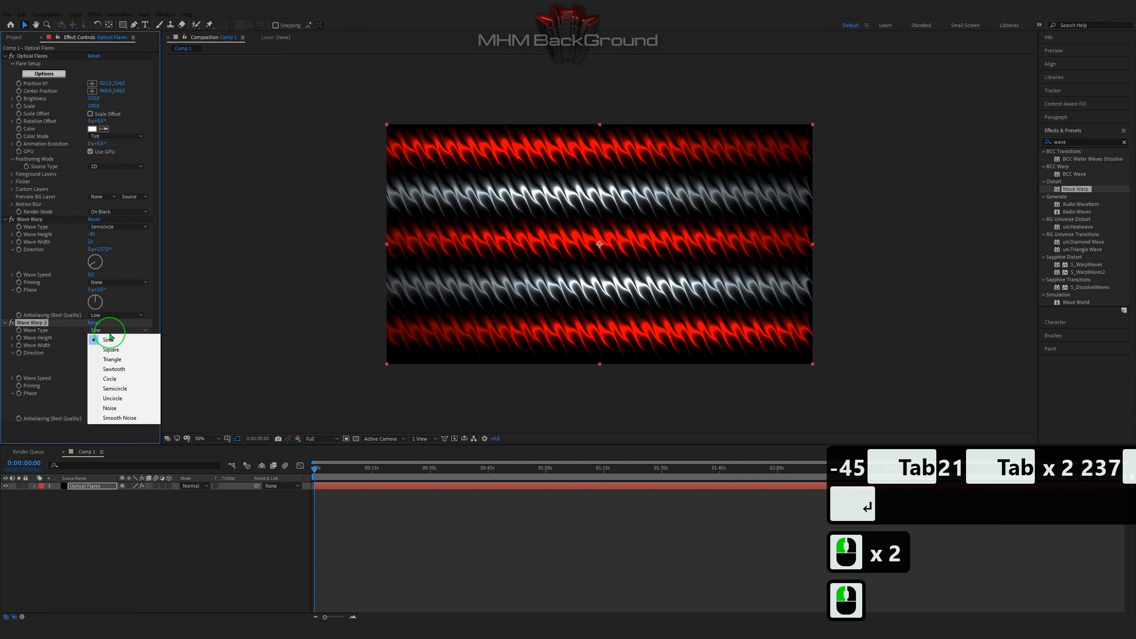
click(109, 378)
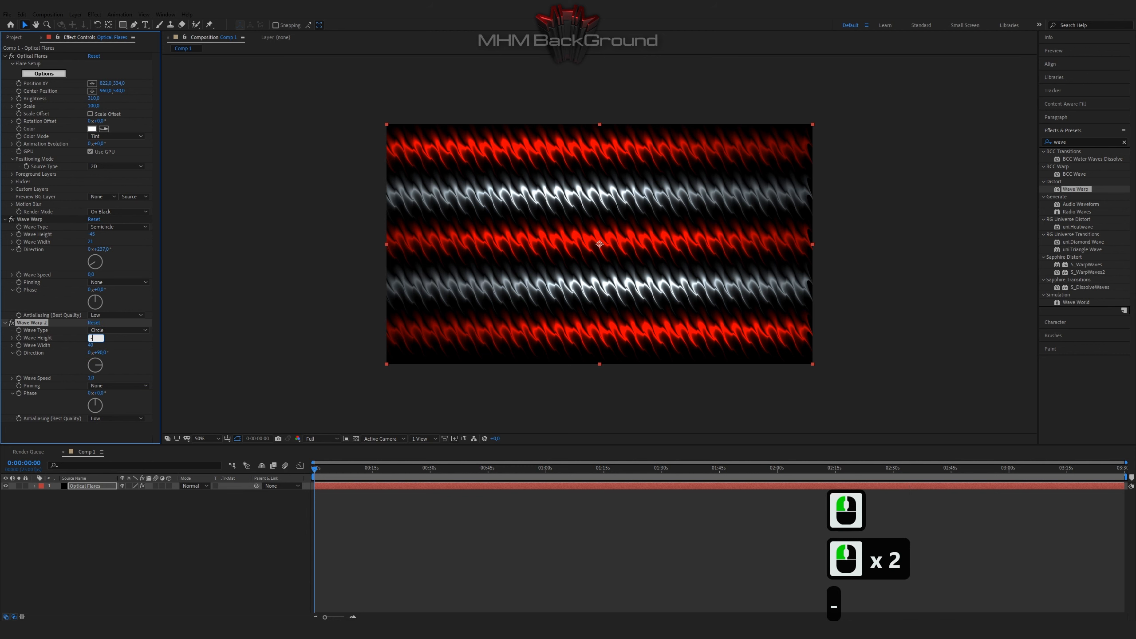
text(-74)
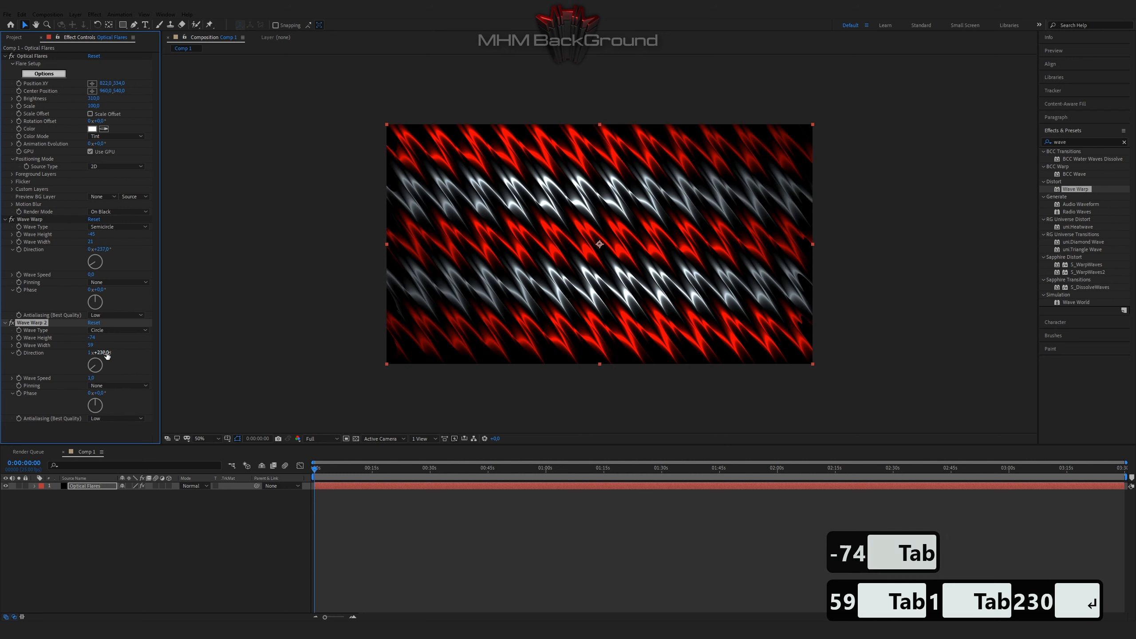
click(131, 372)
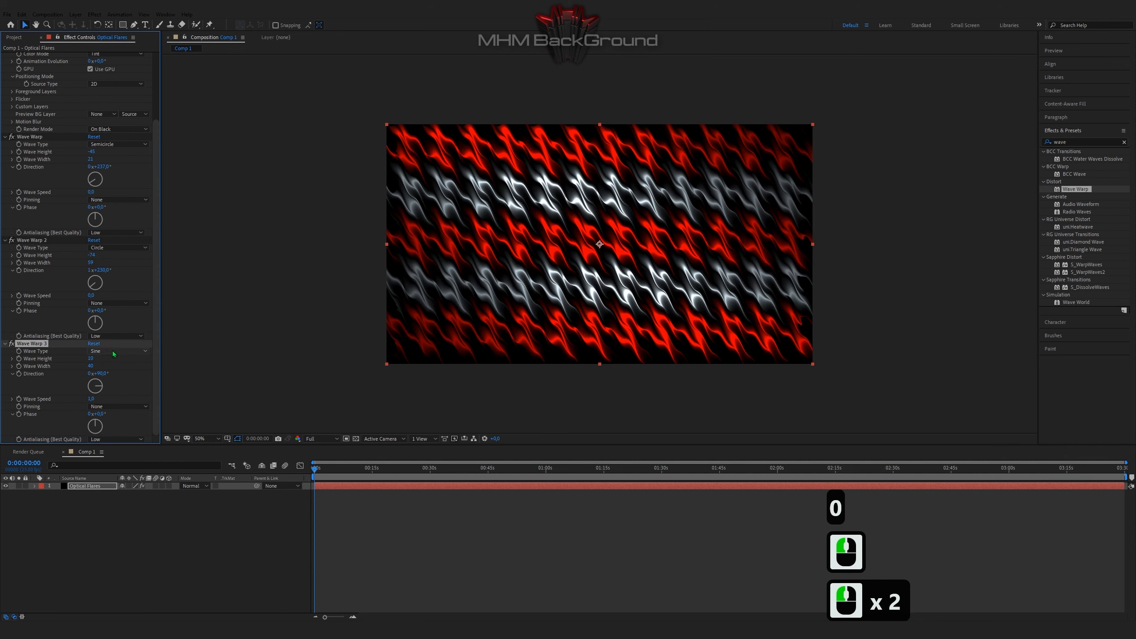
- Set Wave Warp 3 to Triangle waves, Height 31, Width 122, Direction 1x+332, Wave Speed 0.3
click(116, 350)
text(122)
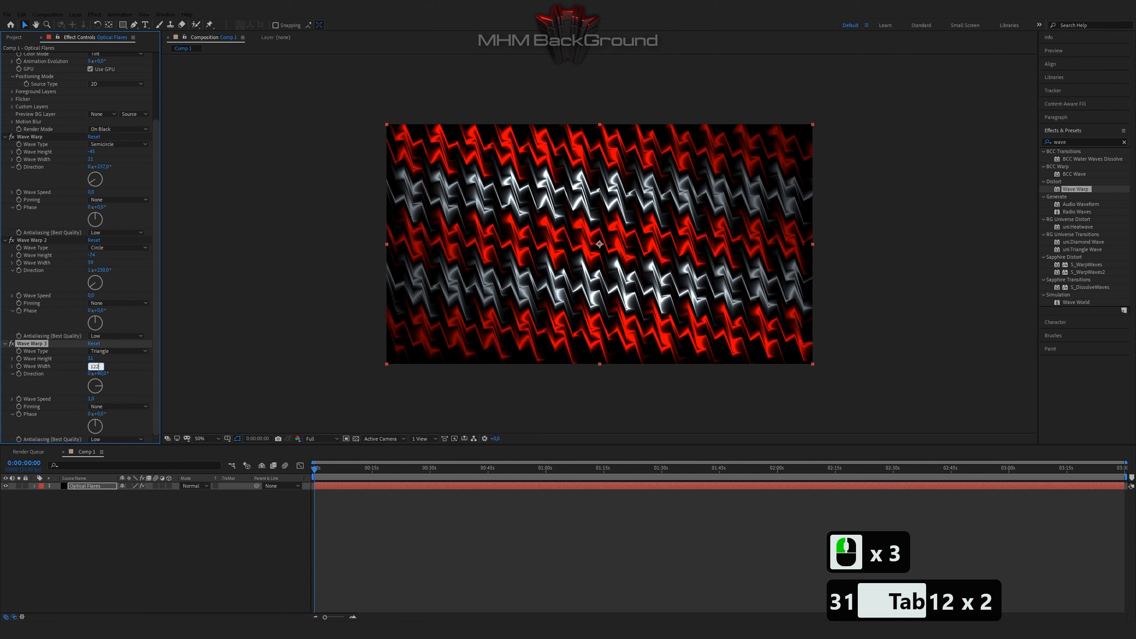
text(332)
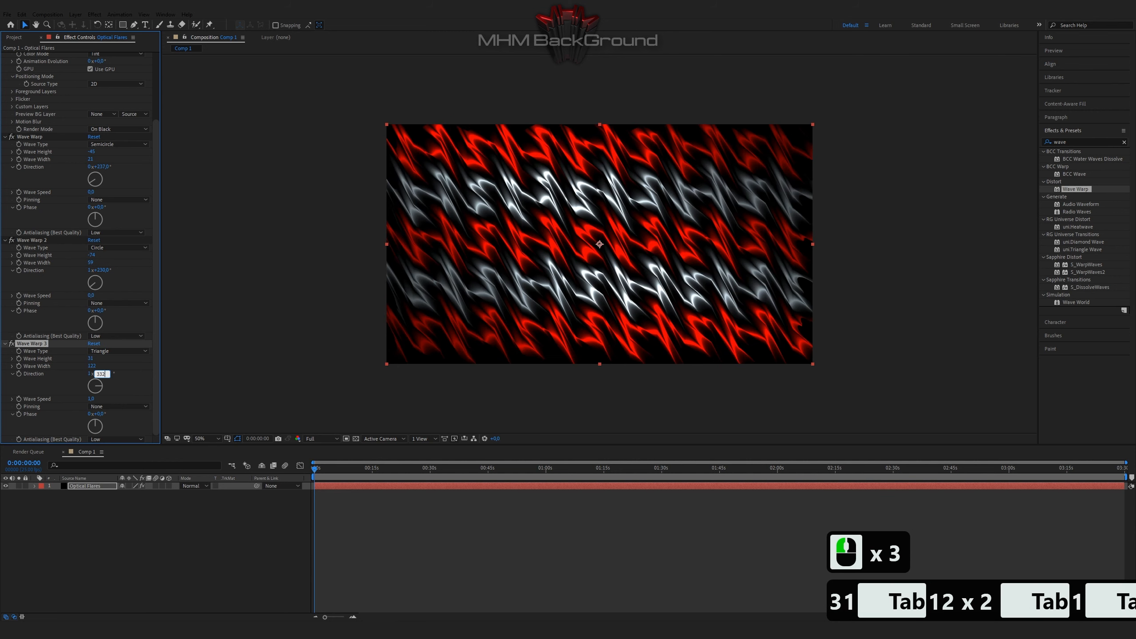
text(0.3)
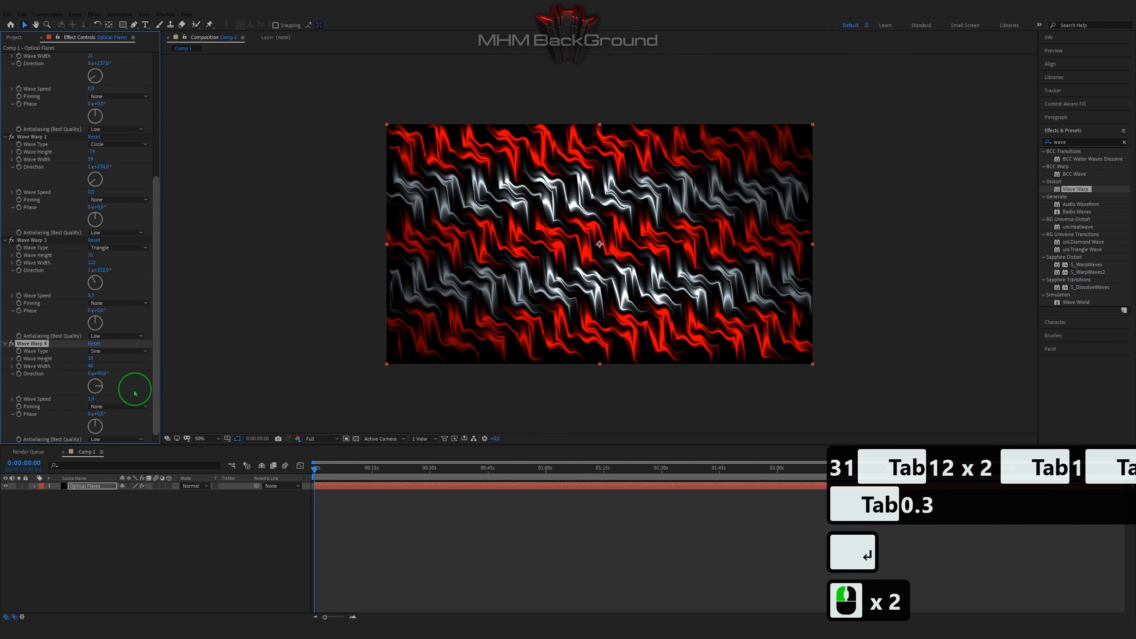
- Set Wave Warp 4 to Triangle waves, Height 121, Width 122, Direction 2x, Wave Speed 0
click(117, 350)
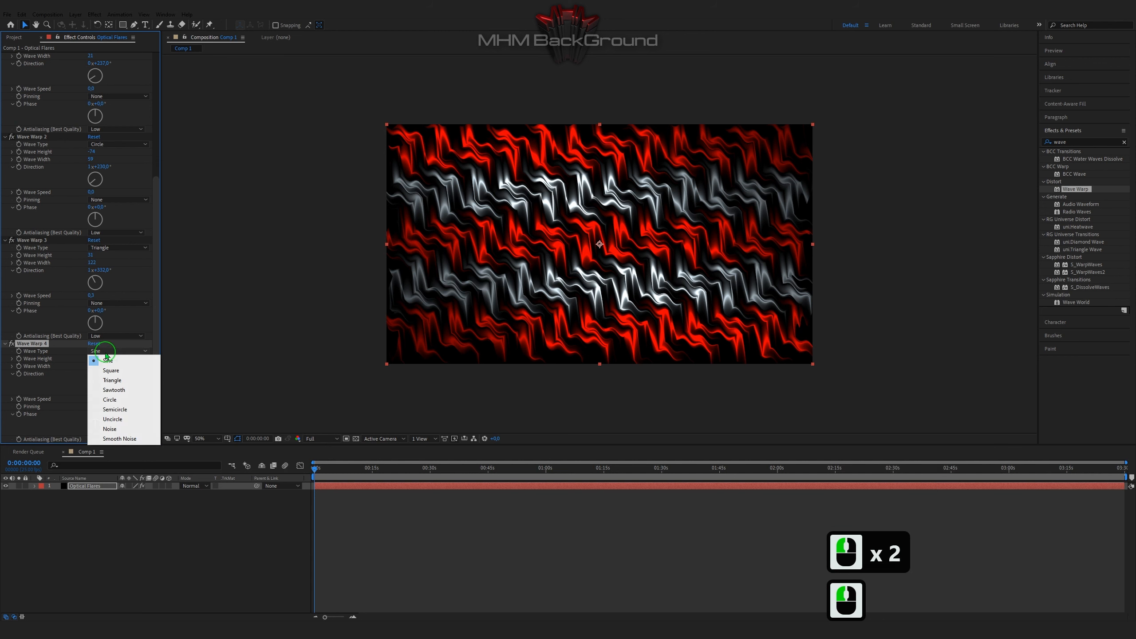
click(112, 380)
text(121)
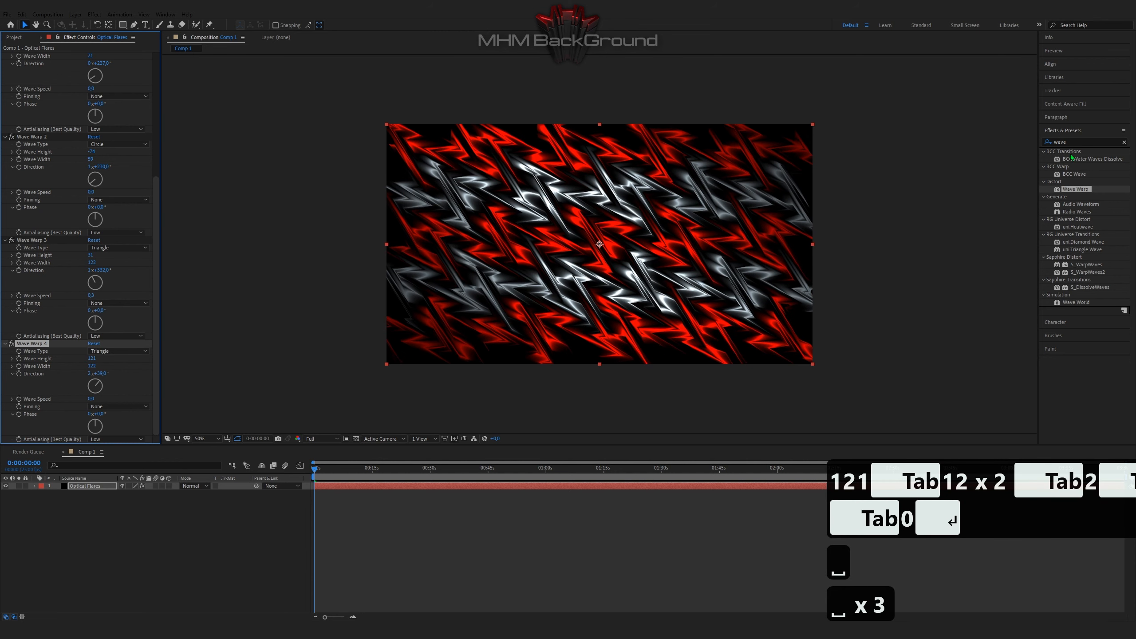
text(em)
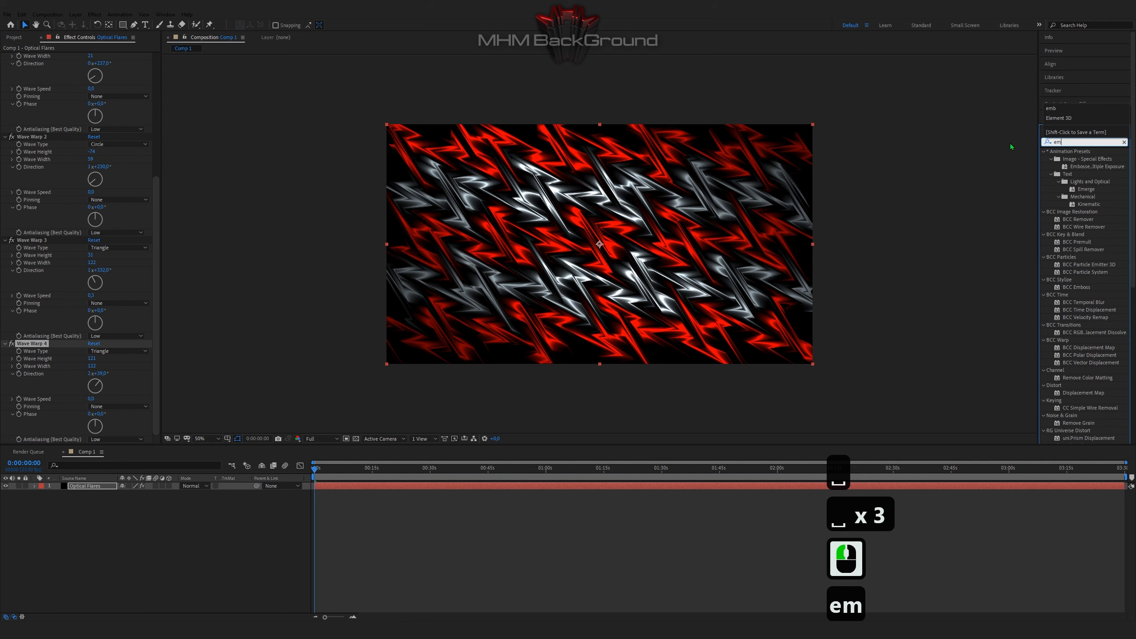
- Apply Sapphire S_EmbossDistort and set its Distort Amount to -0.45
double_click(1087, 220)
text(-0.45)
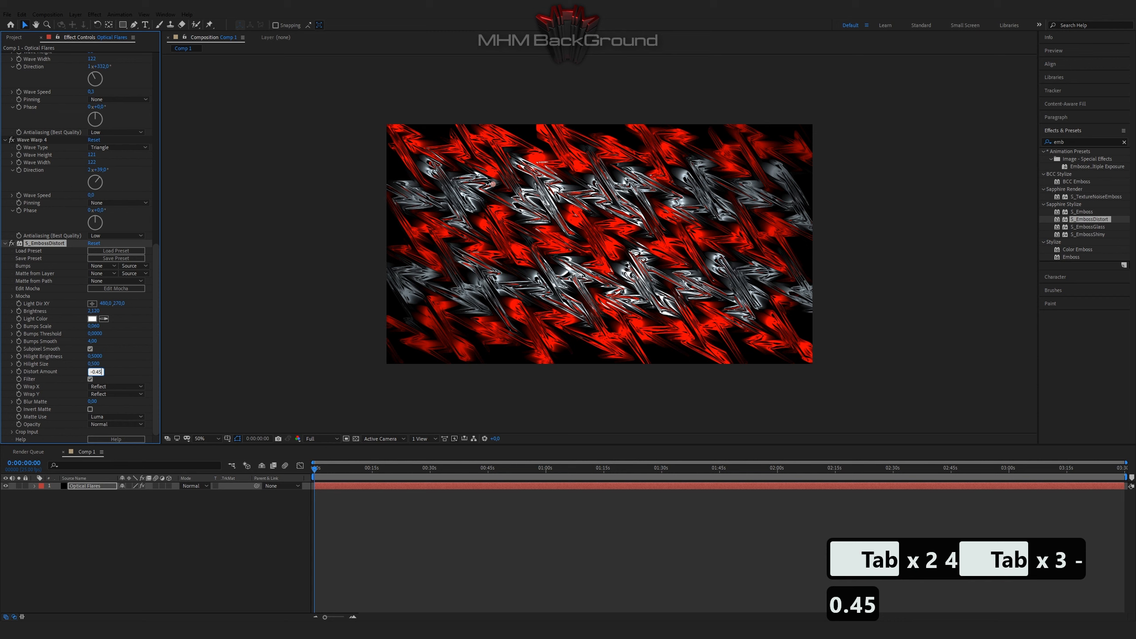
key(enter)
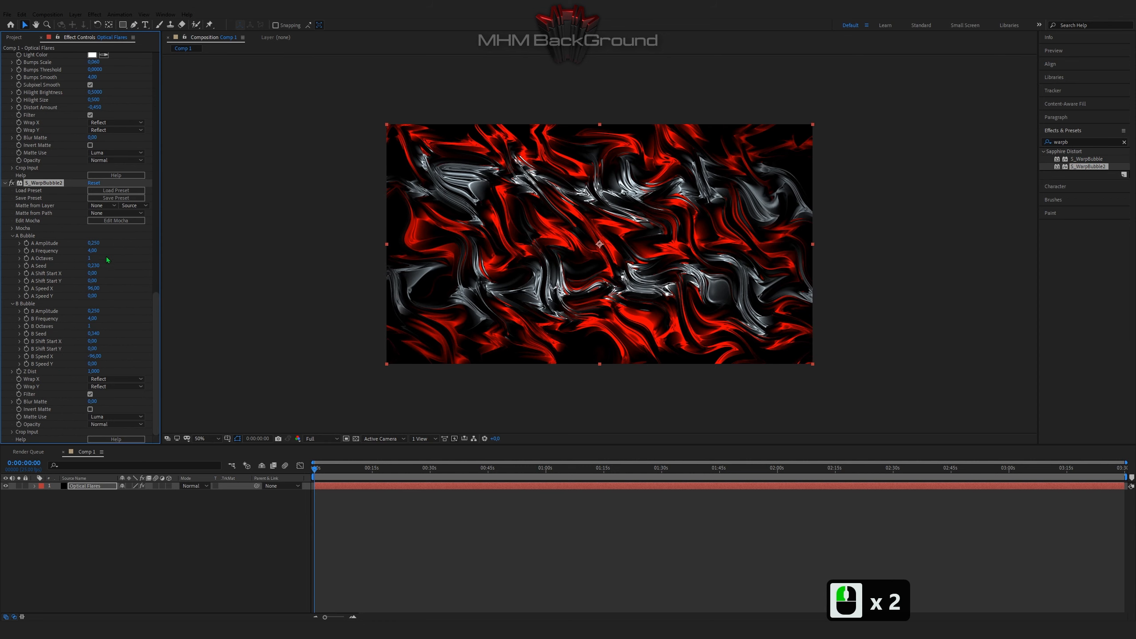
mouse_move(117, 260)
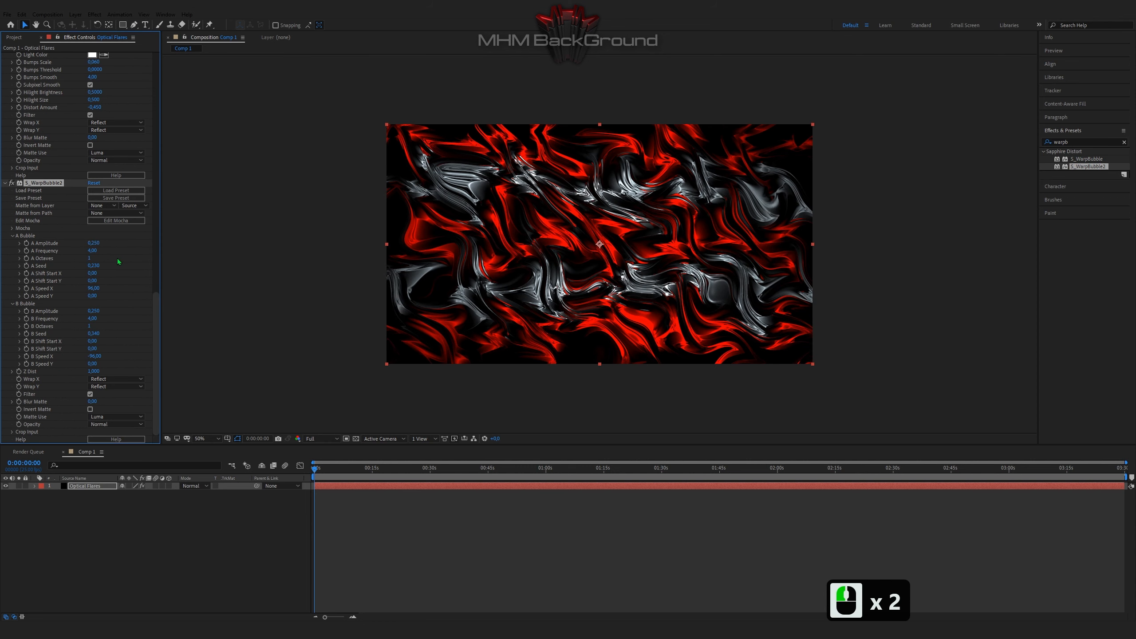
- Lower S_WarpBubble2's A Frequency to 0.01 so the ribbons flow in broad waves
double_click(92, 251)
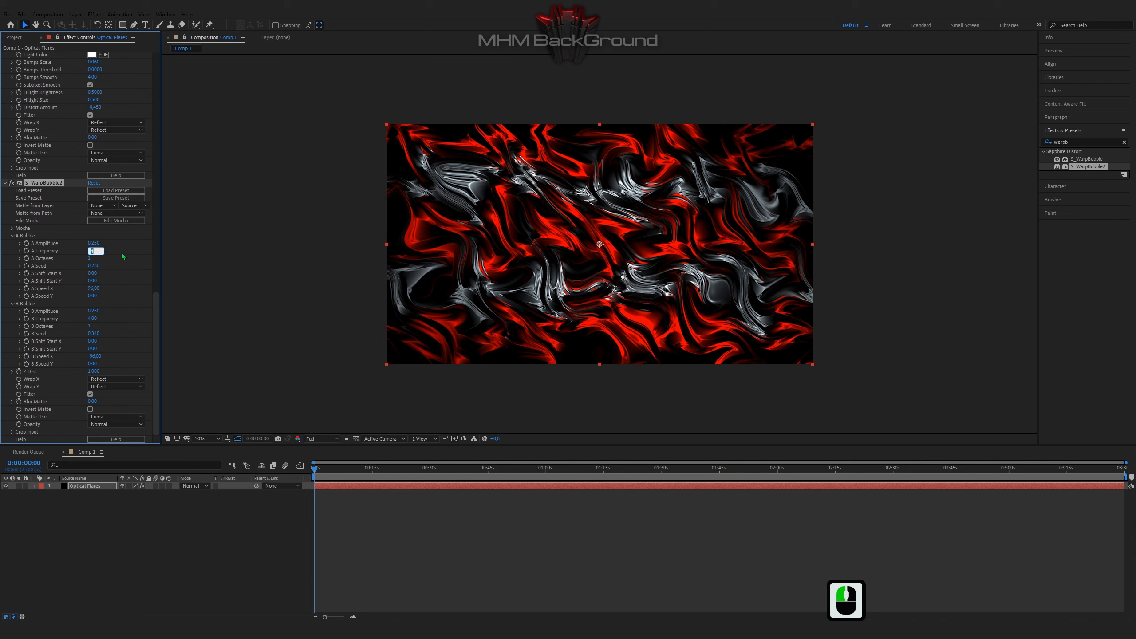
text(0.01)
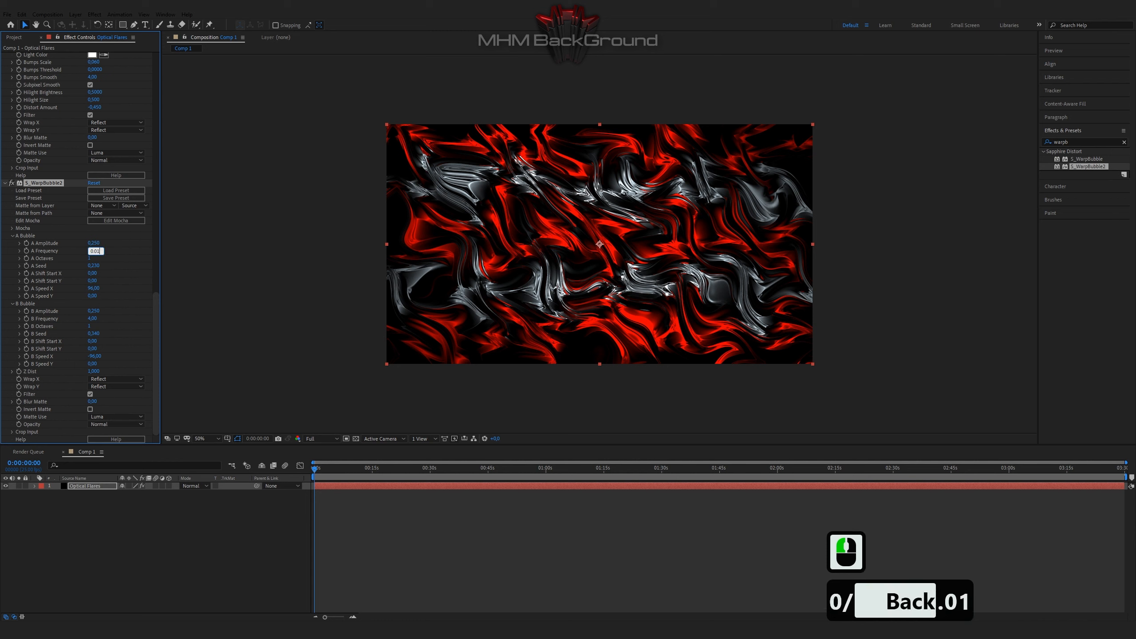
key(Tab)
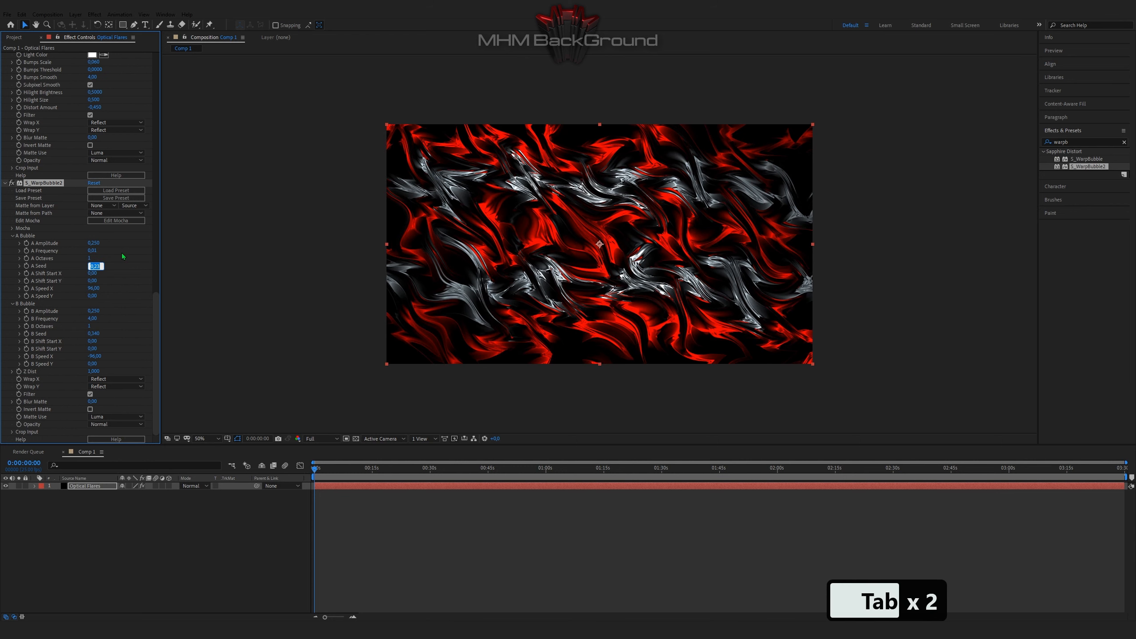
key(Tab)
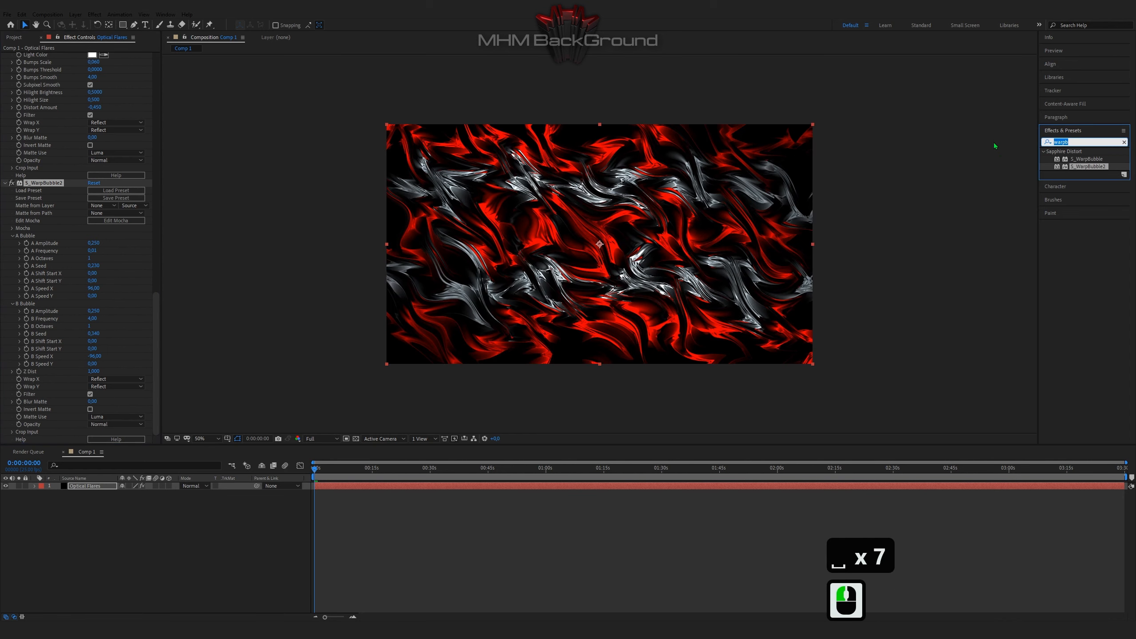
text(ref)
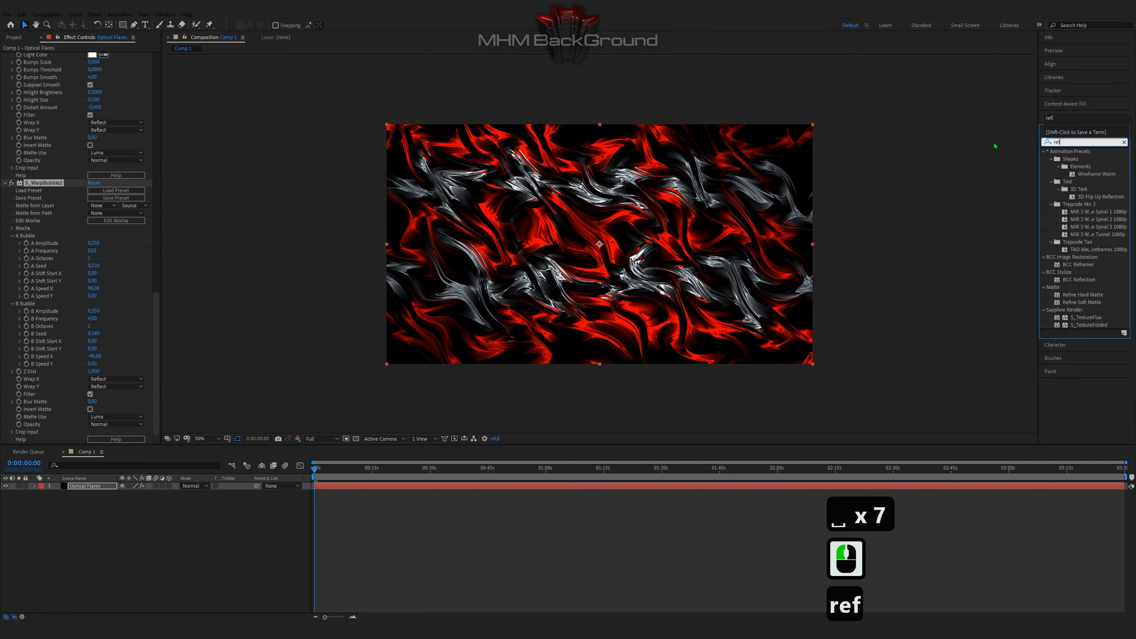